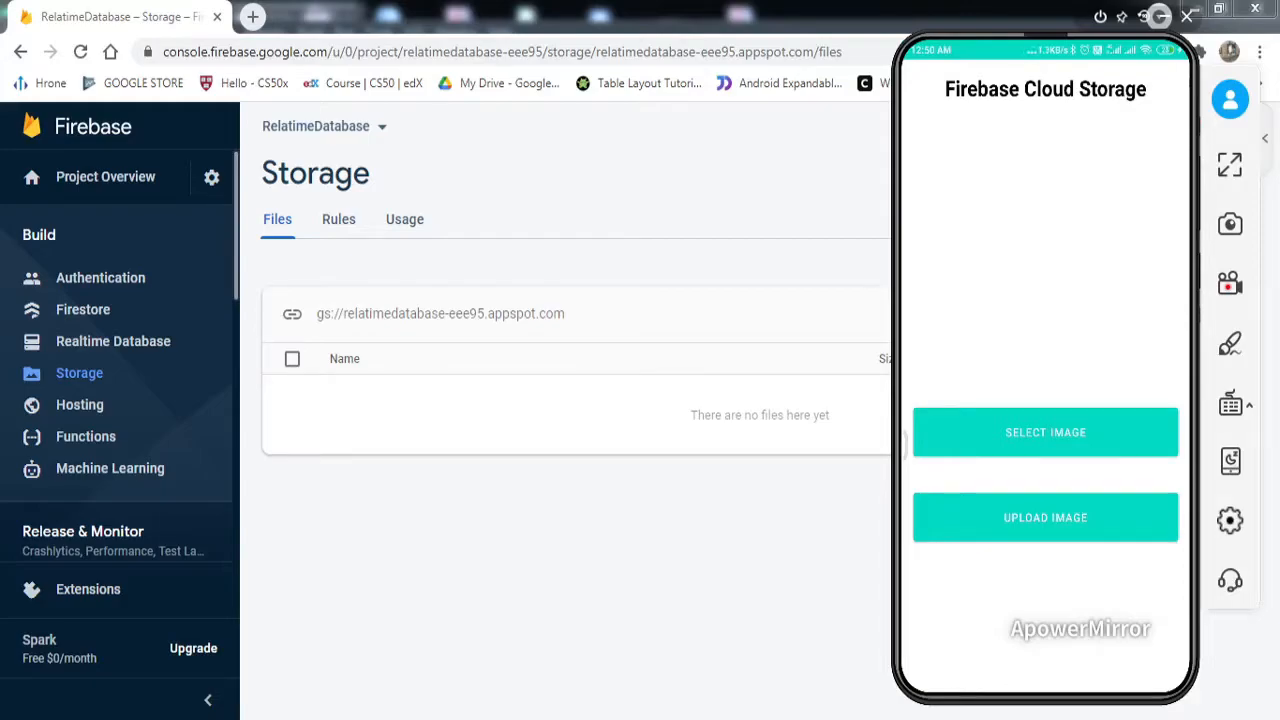
Pick a city skyline photo in the mirrored app and tap Upload Image.
click(1044, 432)
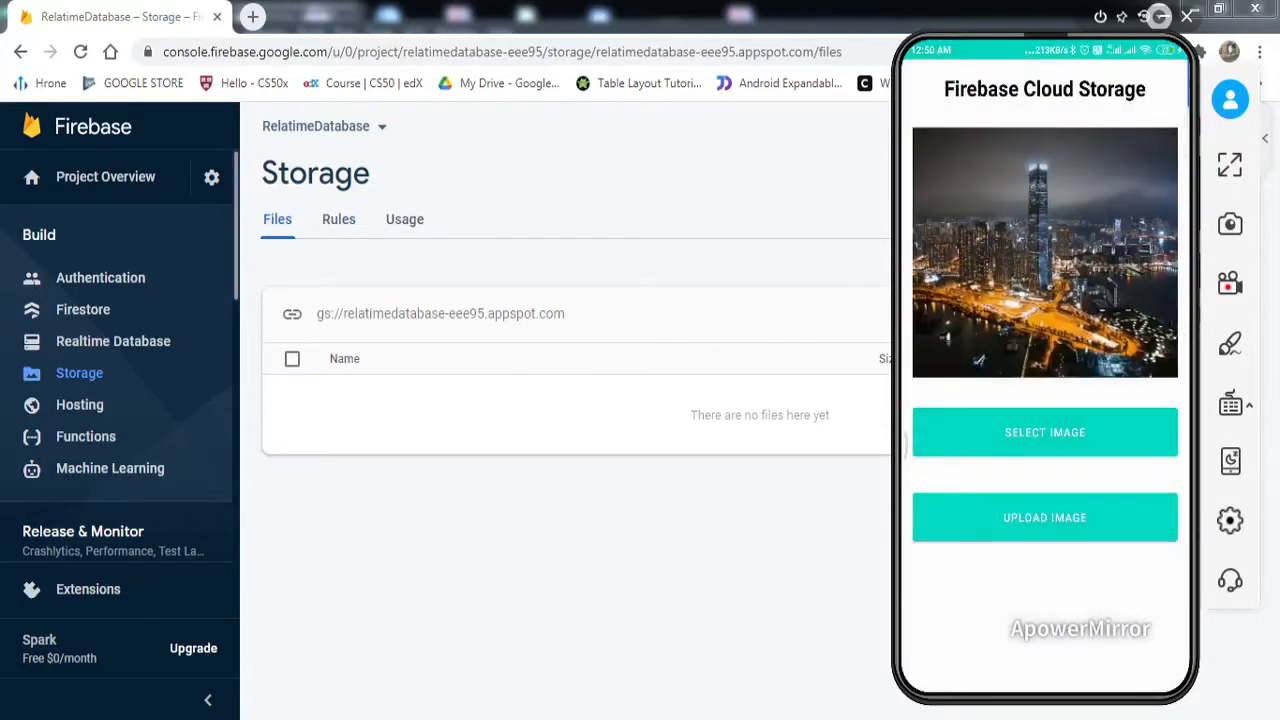
click(1044, 516)
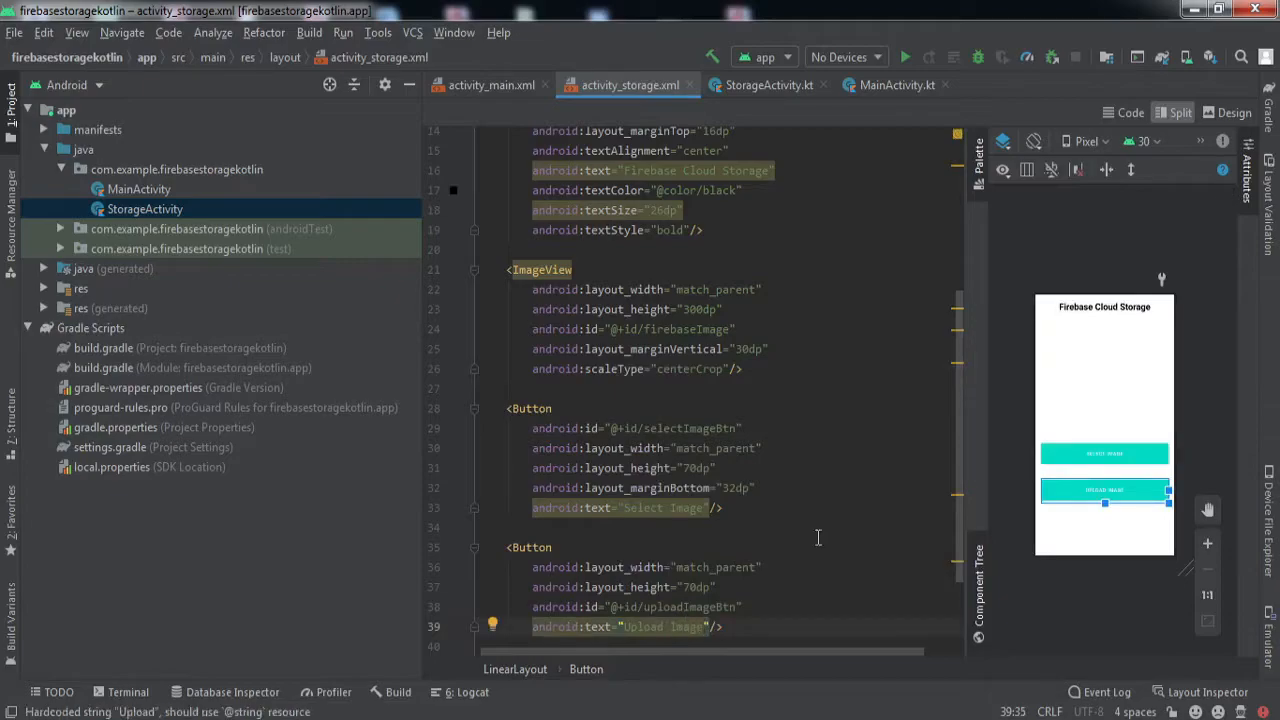
In StorageActivity.kt, begin the uploadImageBtn.setOnClickListener after wiring selectImageBtn.
click(772, 84)
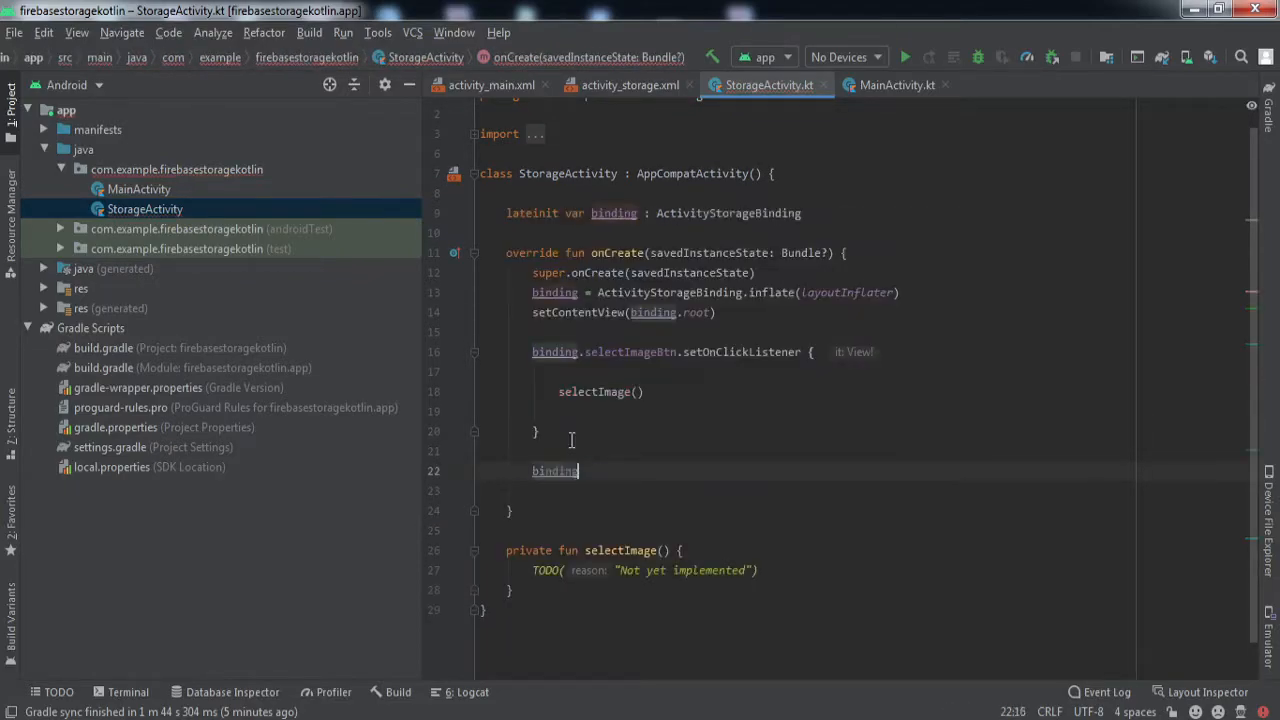
text(.uploadImageBtn.set)
text(ImageUri)
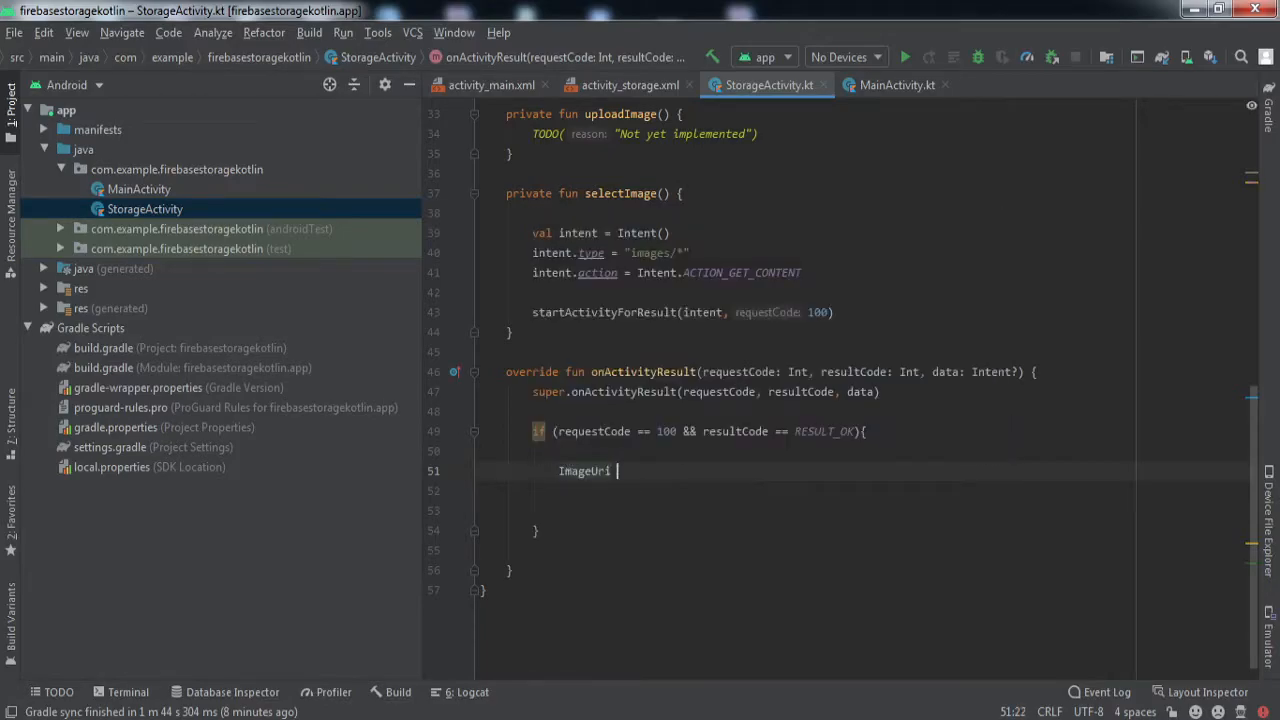
Assign ImageUri = data?.data inside onActivityResult for request code 100 with RESULT_OK.
text(= data?.data)
text(progressDialog.show()
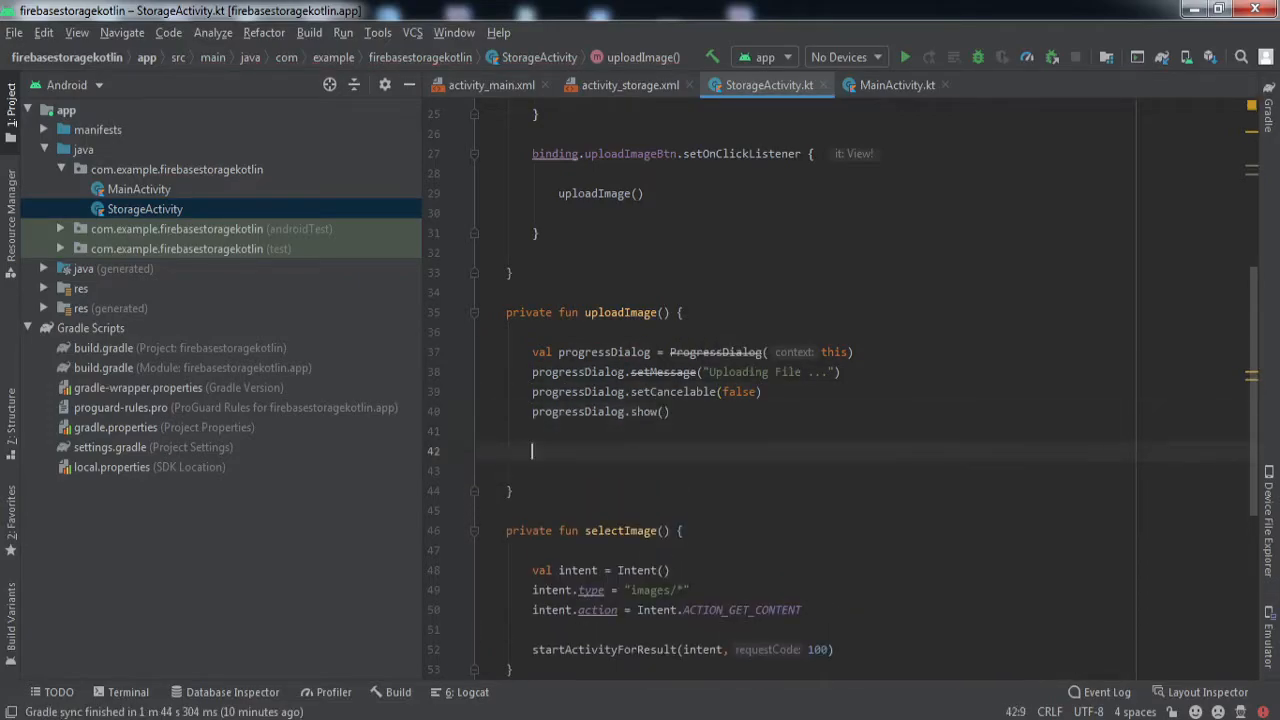
Start a new val declaration beneath progressDialog.show() in uploadImage.
text(val)
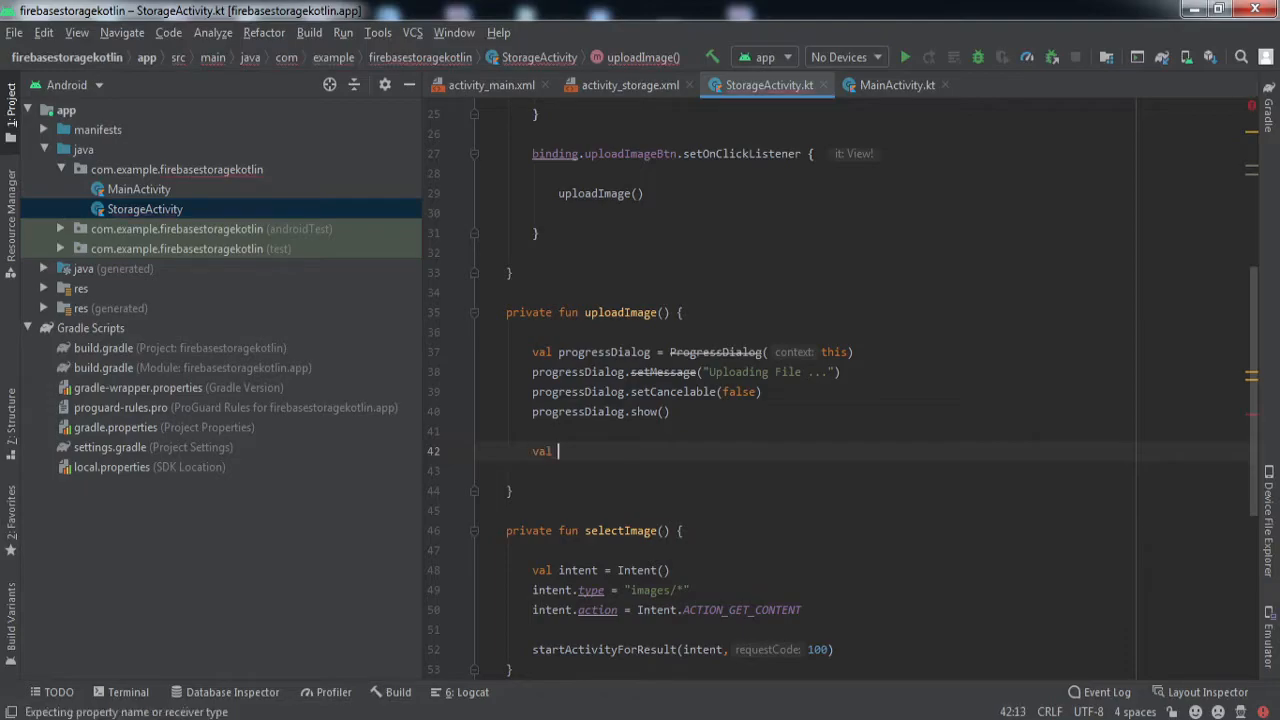
Name the new value 'formatter' for building the timestamped file name.
text(formatter = SimpleDateFormat("yyyy_MM_dd_HH_mm_ss", Locale.getDefault()
text(storageReference.putFile()
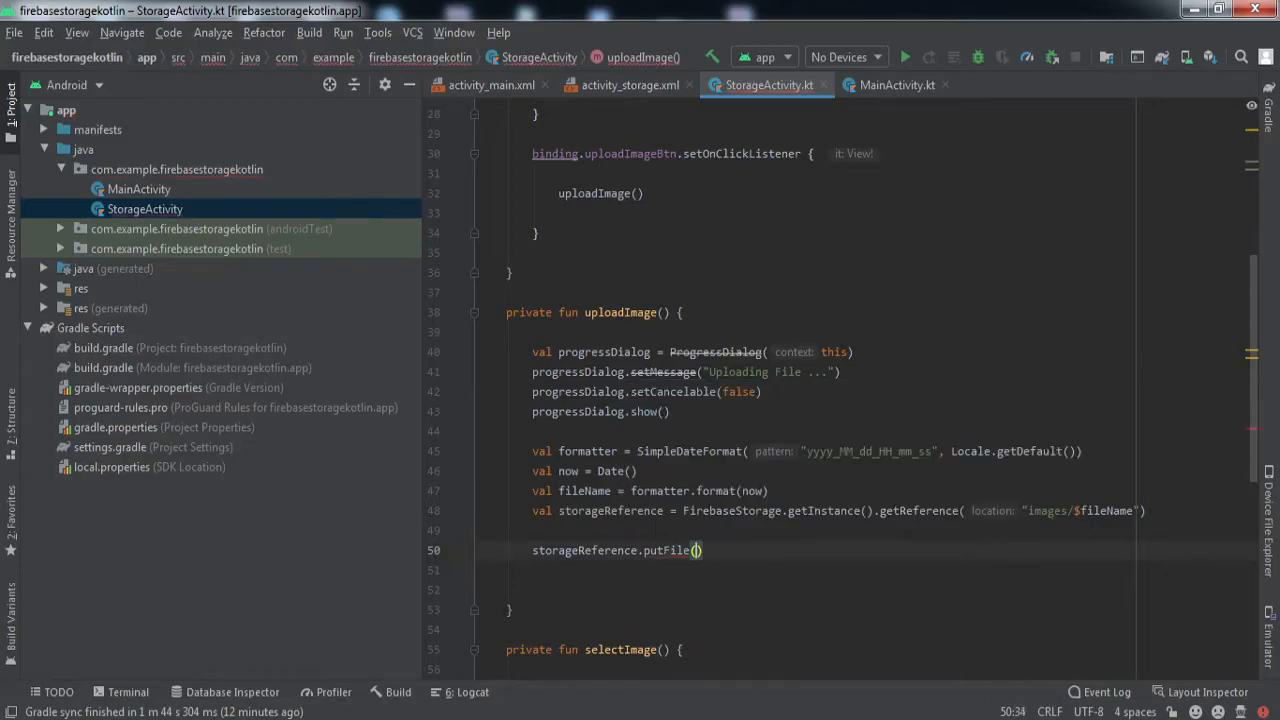
Pass ImageUri to storageReference.putFile to upload the picked image.
text(ImageUri)
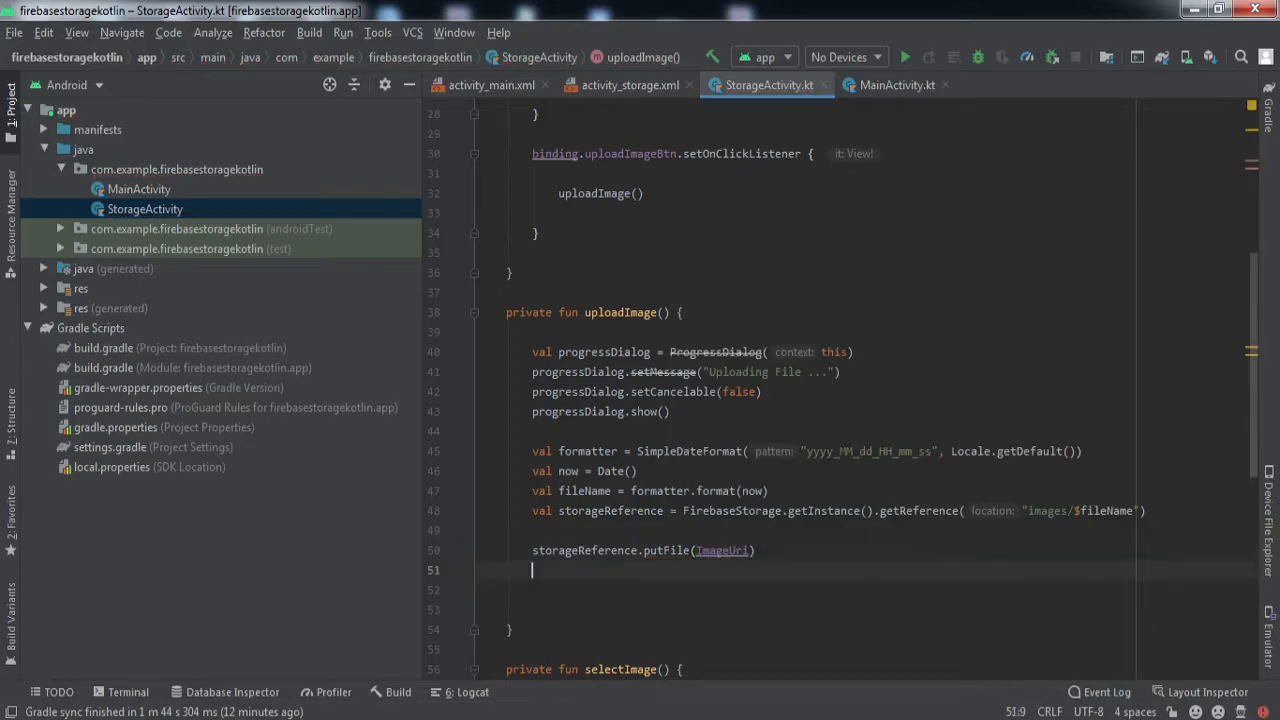